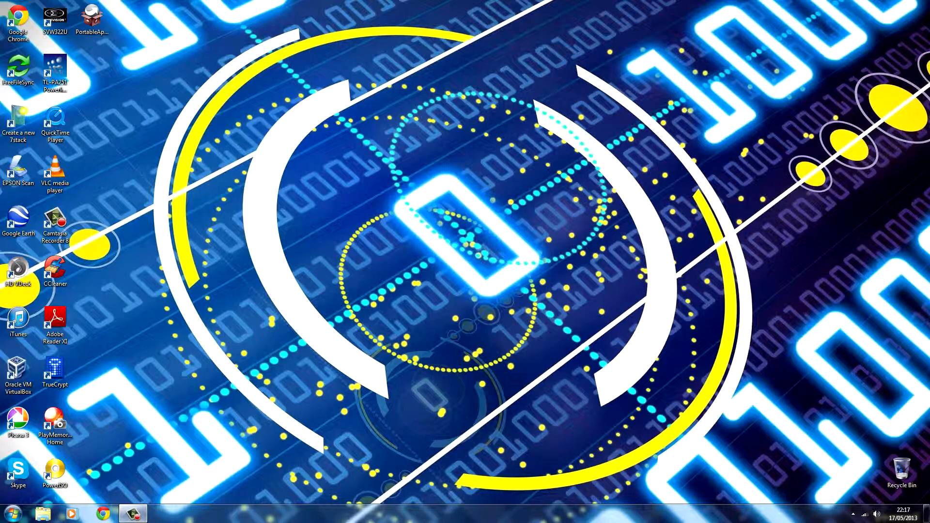
Move the PortableApps installer to the desktop centre and launch it
{"action": "left_click_drag", "start_coordinate": [92, 20], "coordinate": [421, 181]}
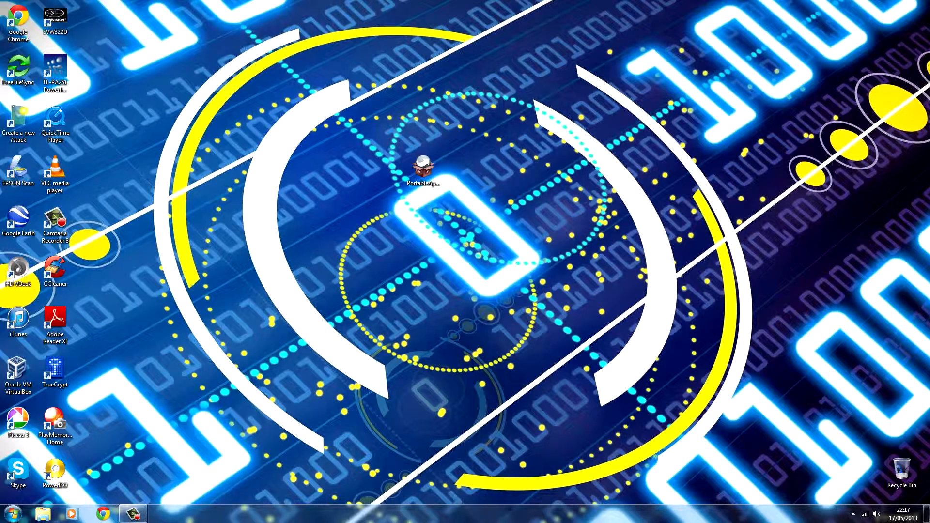
{"action": "double_click", "coordinate": [423, 169]}
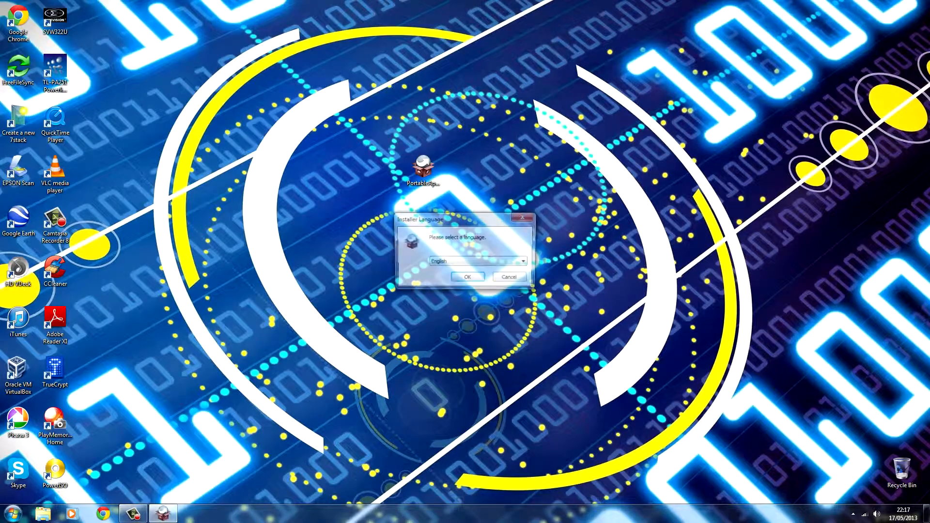
Install in English, accepting the licence, with Removable Disk (F:) as the destination
{"action": "left_click", "coordinate": [467, 276]}
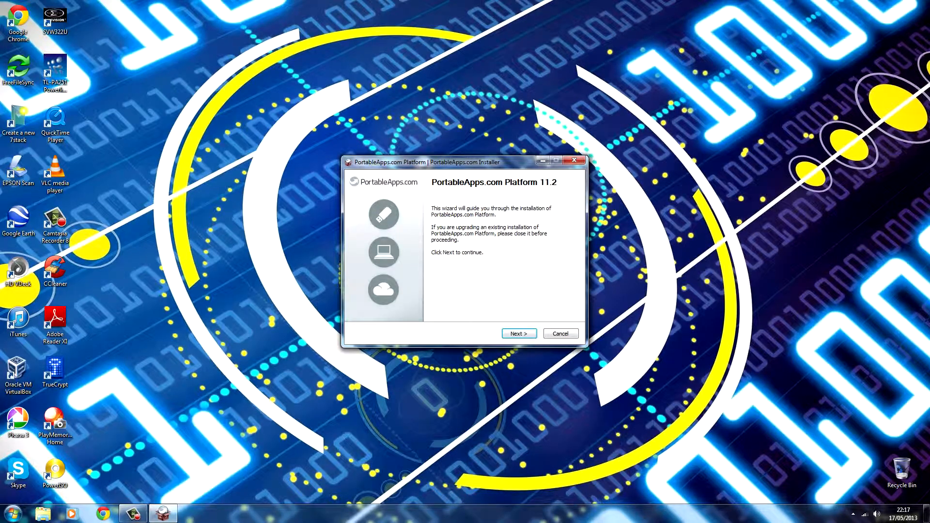
{"action": "left_click", "coordinate": [518, 333]}
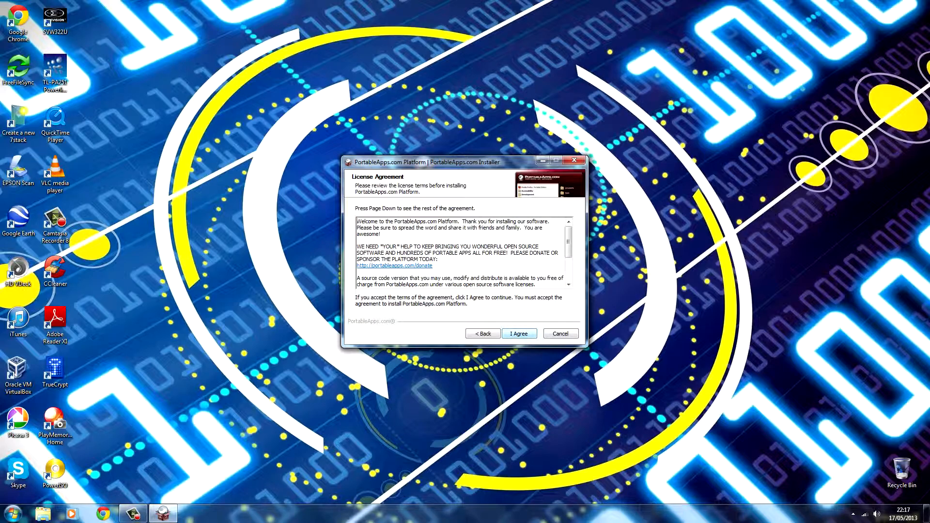
{"action": "left_click", "coordinate": [517, 333]}
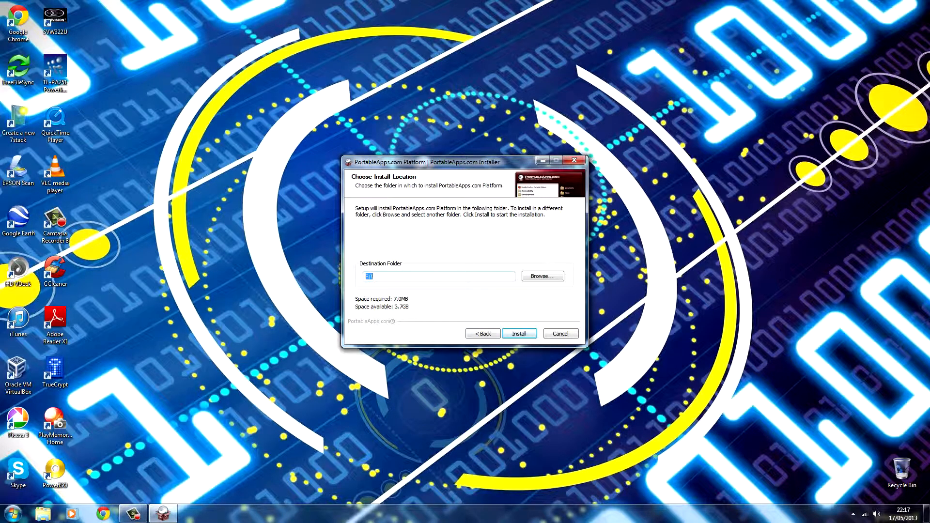
{"action": "left_click", "coordinate": [541, 276]}
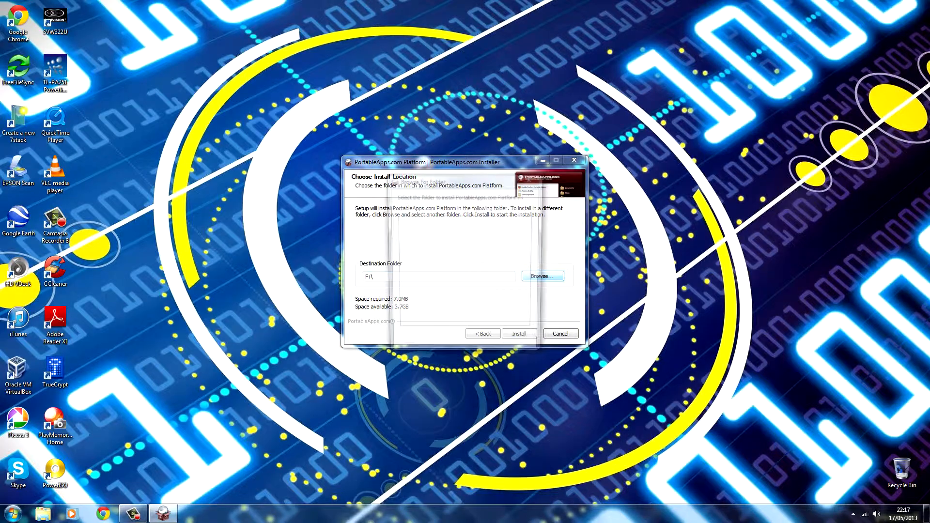
{"action": "left_click", "coordinate": [541, 275]}
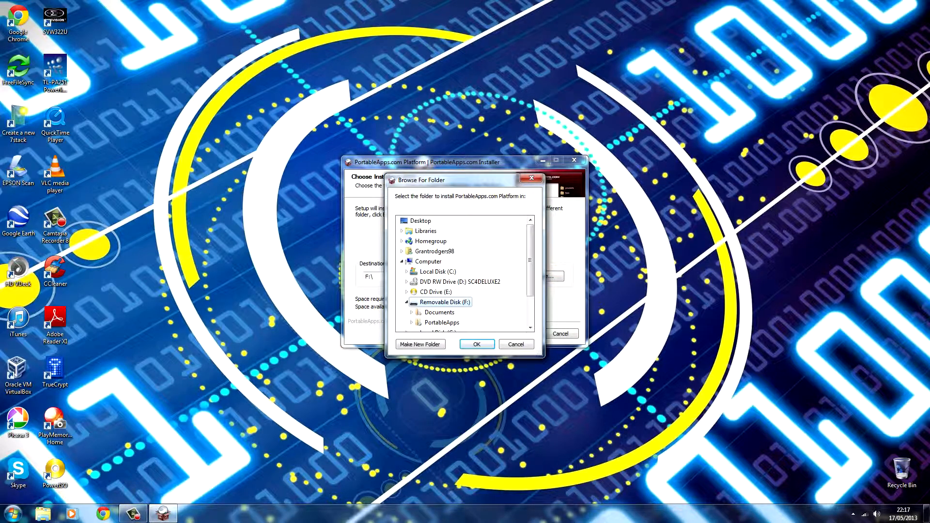
{"action": "left_click", "coordinate": [476, 344]}
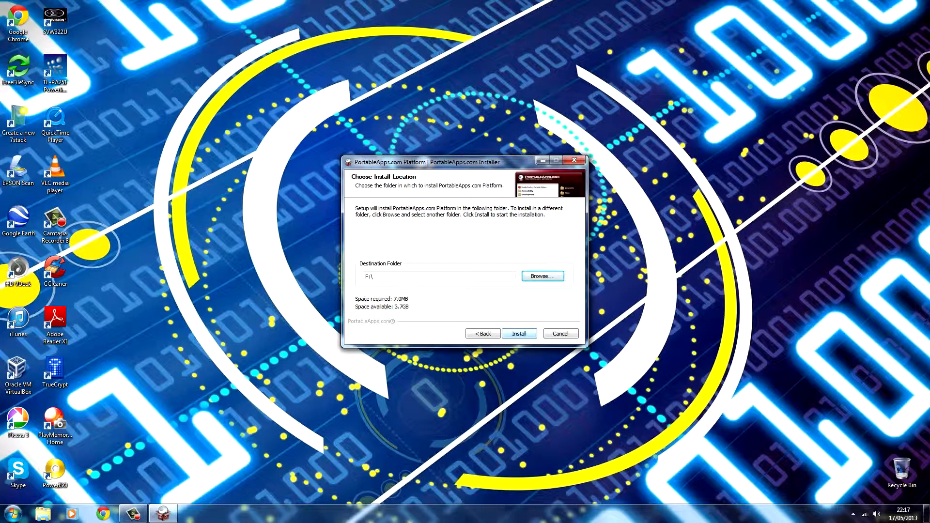
{"action": "left_click", "coordinate": [518, 333]}
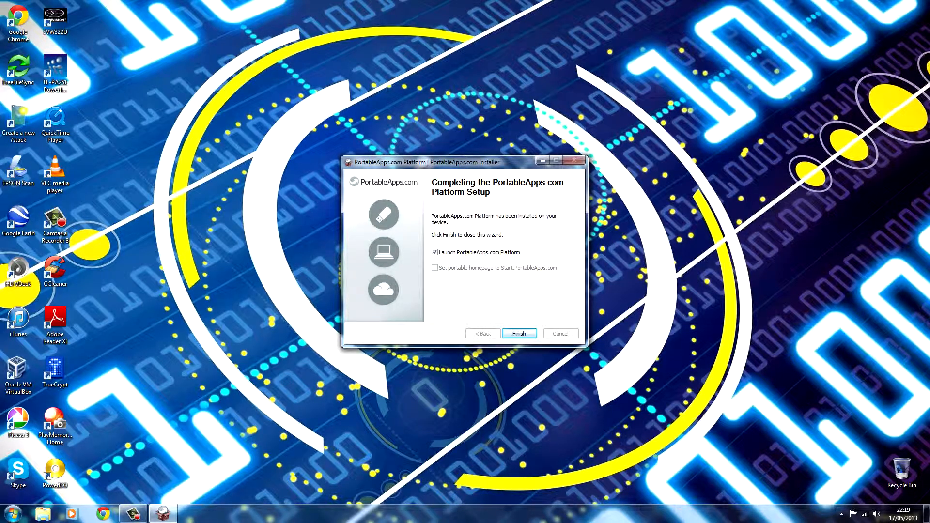
{"action": "left_click", "coordinate": [518, 333]}
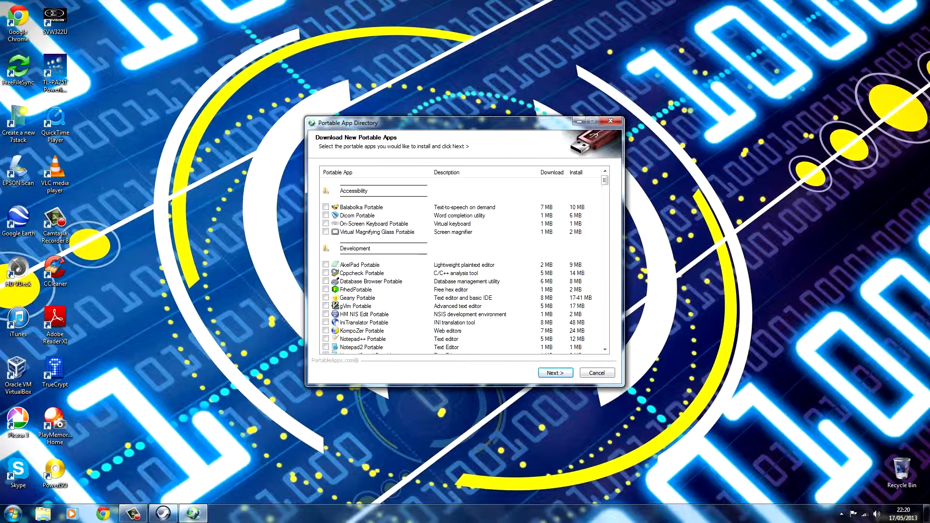
Tick Google Chrome Portable and Skype Portable in the app directory and start downloading
{"action": "scroll", "scroll_direction": "down", "scroll_amount": 3}
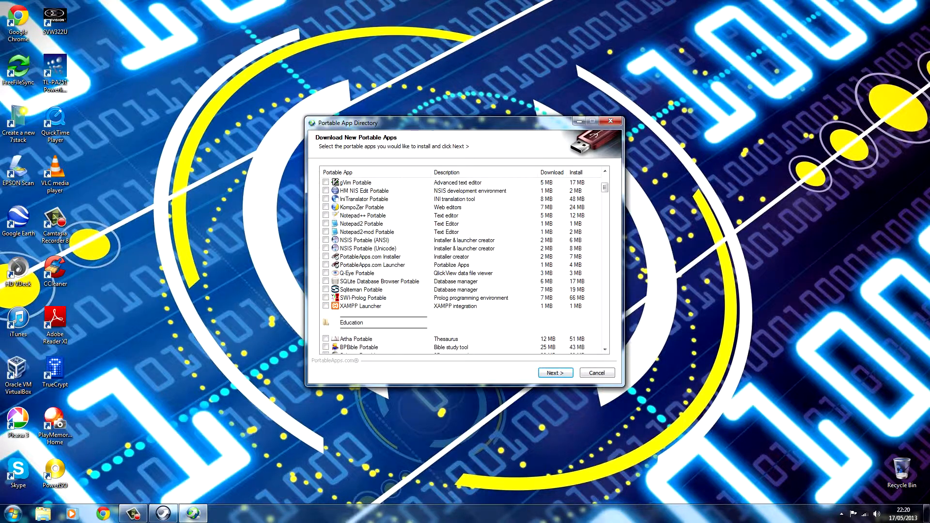
{"action": "scroll", "scroll_direction": "down", "scroll_amount": 3}
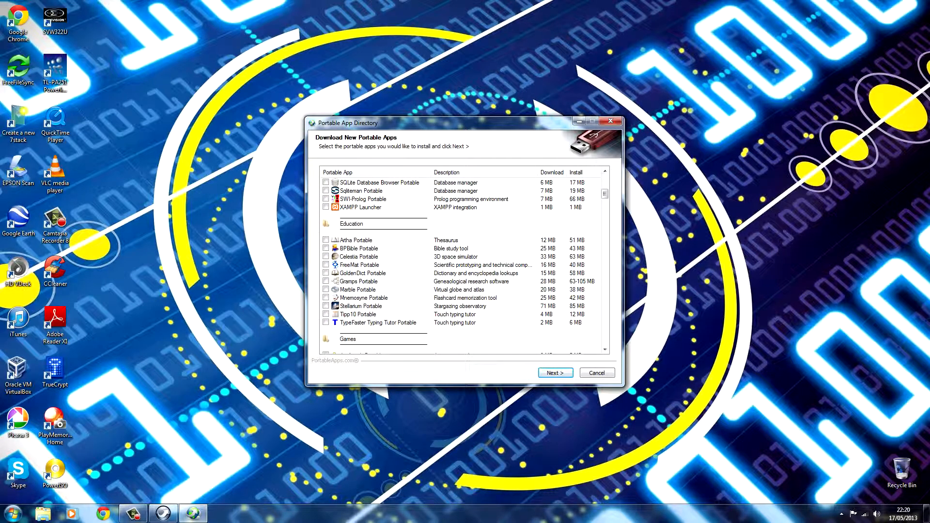
{"action": "scroll", "scroll_direction": "down", "scroll_amount": 3}
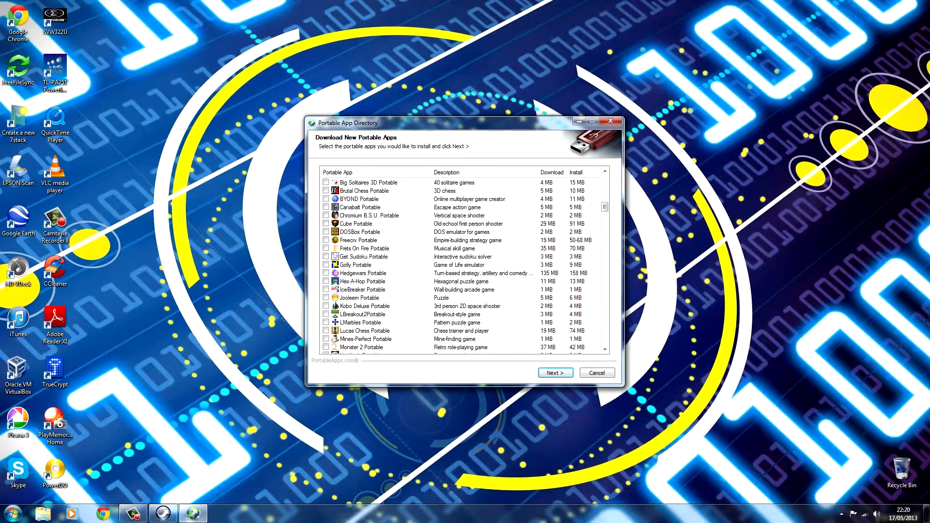
{"action": "scroll", "scroll_direction": "down", "scroll_amount": 3}
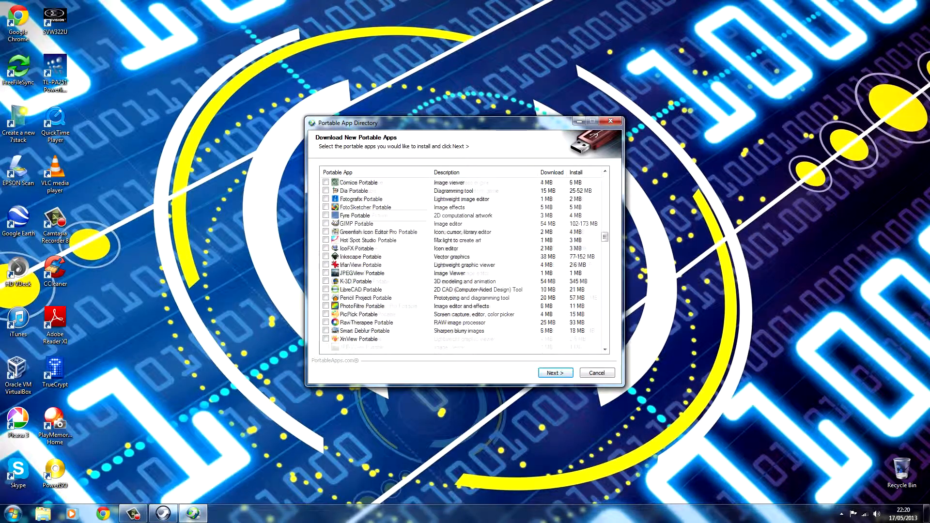
{"action": "scroll", "scroll_direction": "down", "scroll_amount": 3}
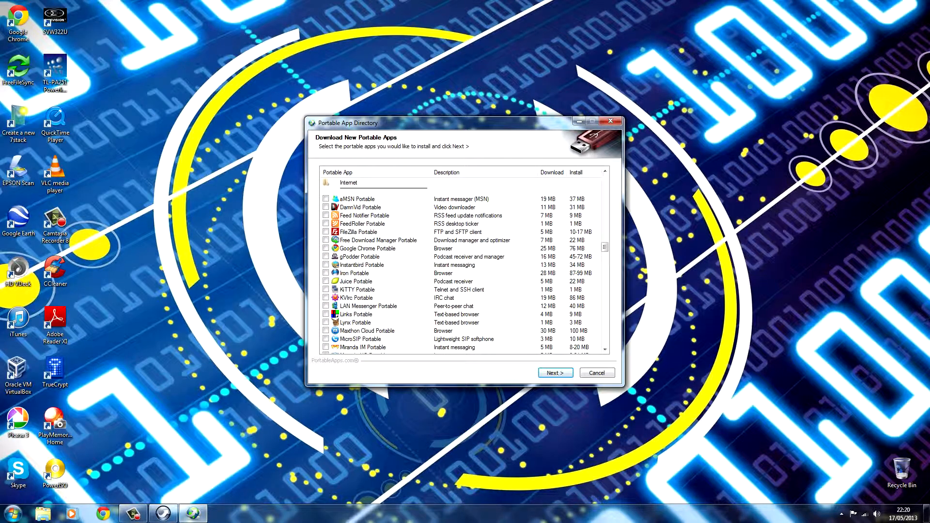
{"action": "left_click", "coordinate": [326, 248]}
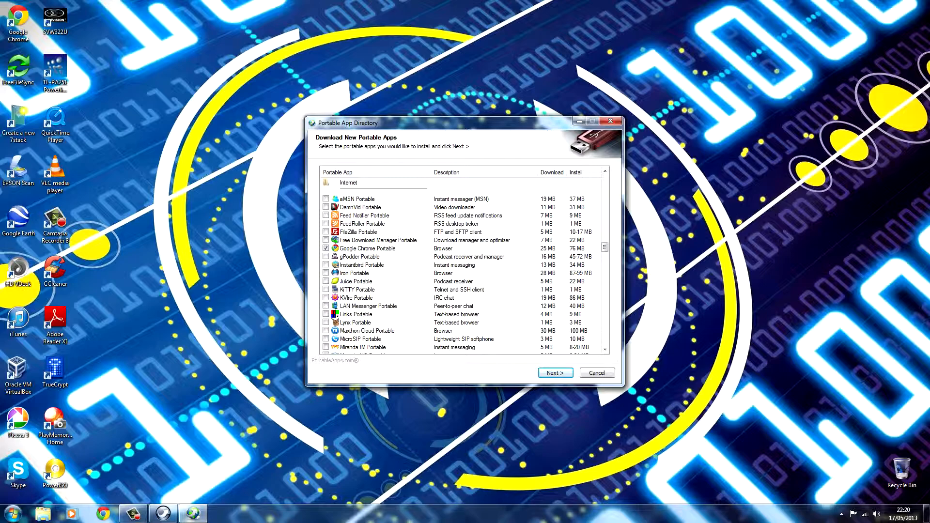
{"action": "scroll", "scroll_direction": "down", "scroll_amount": 3}
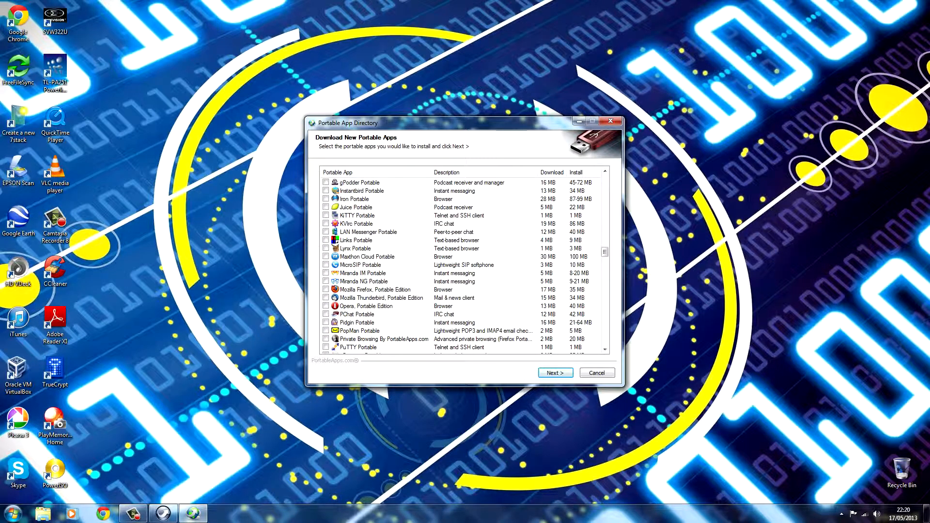
{"action": "scroll", "scroll_direction": "down", "scroll_amount": 3}
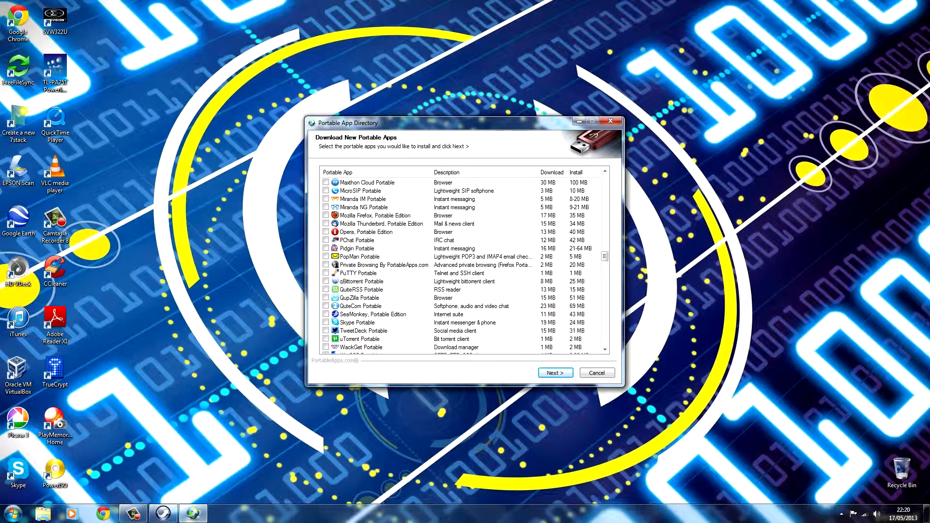
{"action": "left_click", "coordinate": [326, 322]}
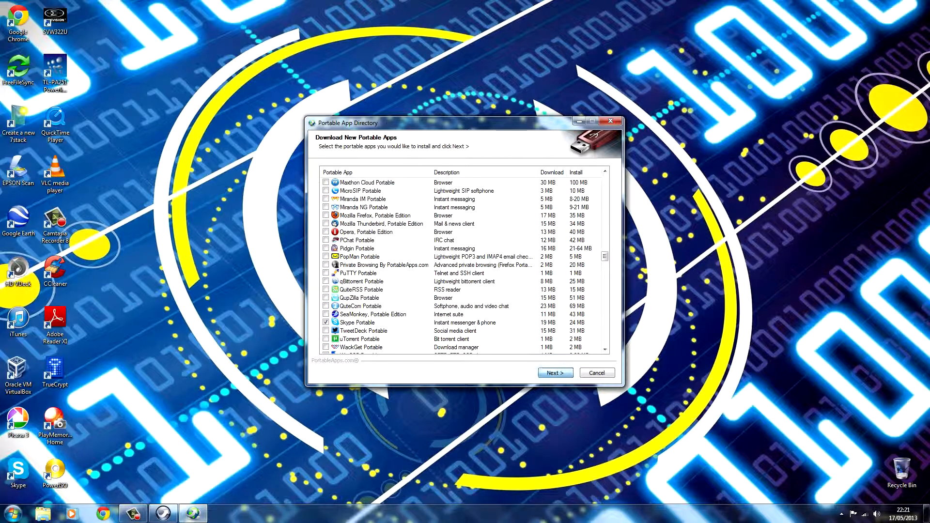
{"action": "left_click", "coordinate": [555, 373]}
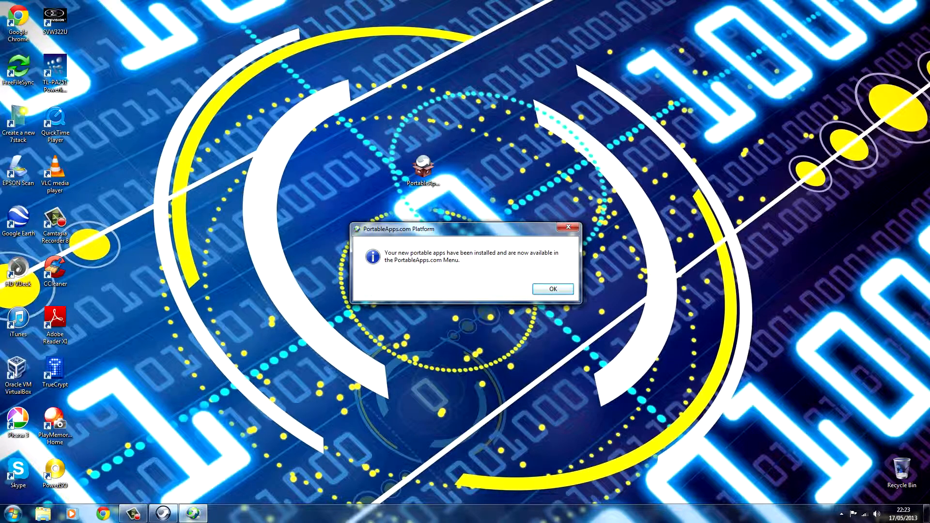
Acknowledge the message confirming Chrome and Skype Portable are installed
{"action": "left_click", "coordinate": [551, 288]}
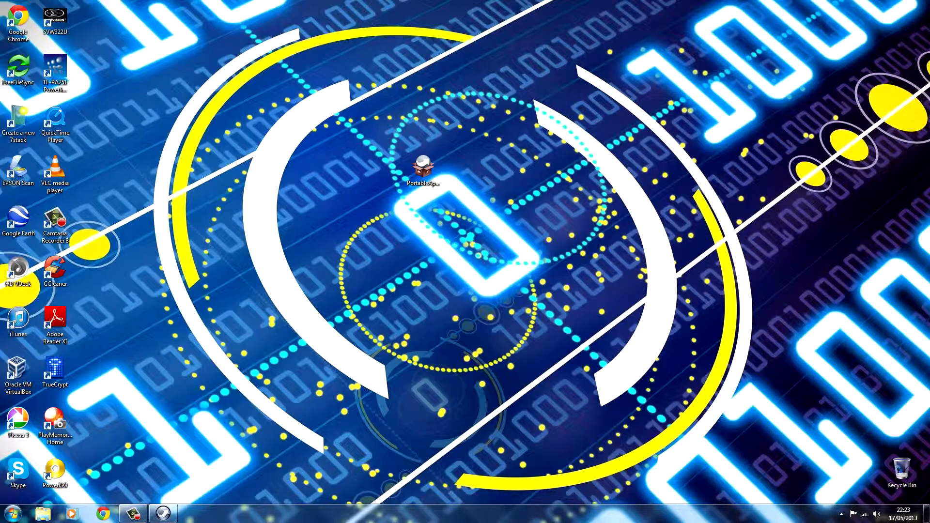
Open Computer, then Removable Disk (F:), and run Start.exe
{"action": "double_click", "coordinate": [423, 166]}
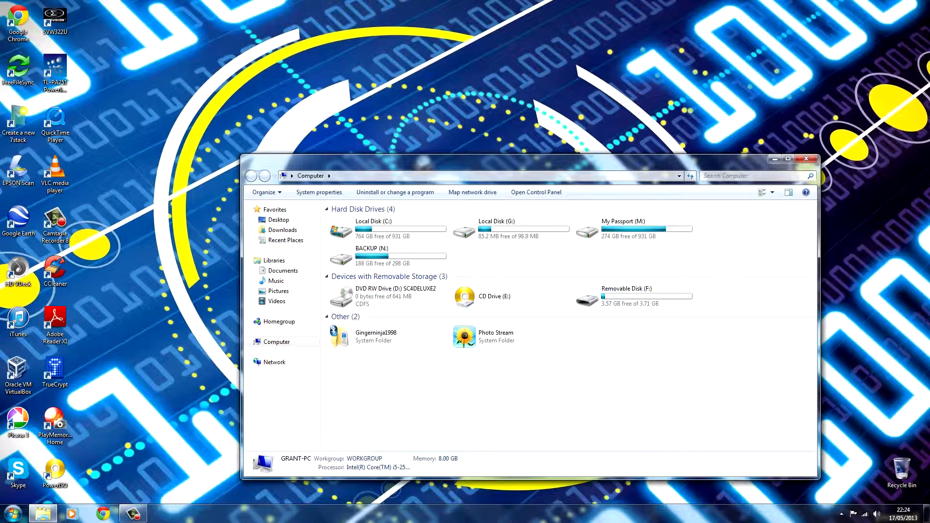
{"action": "double_click", "coordinate": [626, 297]}
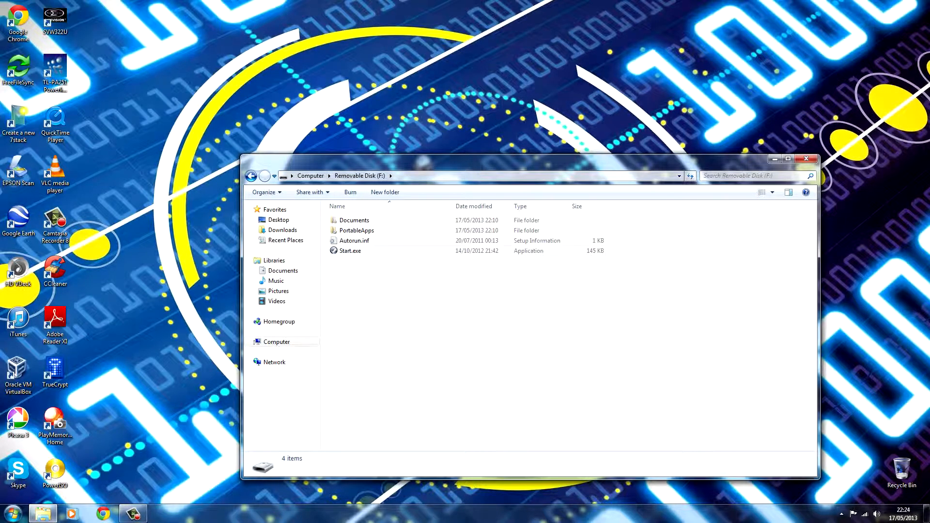
{"action": "double_click", "coordinate": [350, 250]}
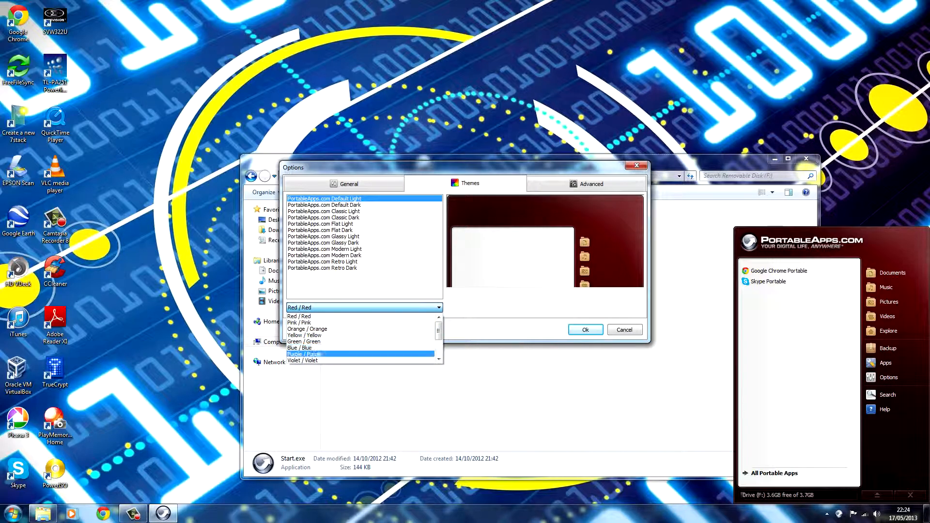
Pick the Blue / Blue colour scheme and the PortableApps.com Modern Light theme
{"action": "left_click", "coordinate": [300, 348]}
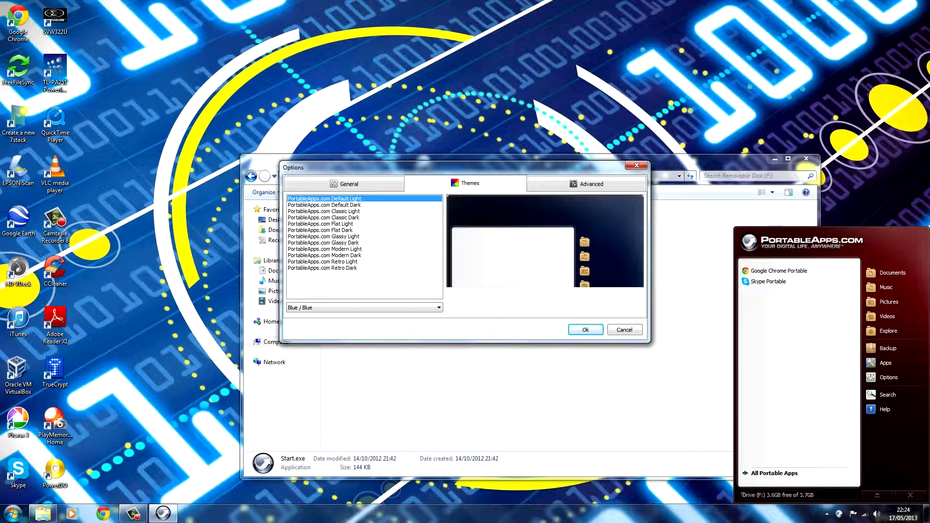
{"action": "left_click", "coordinate": [325, 255]}
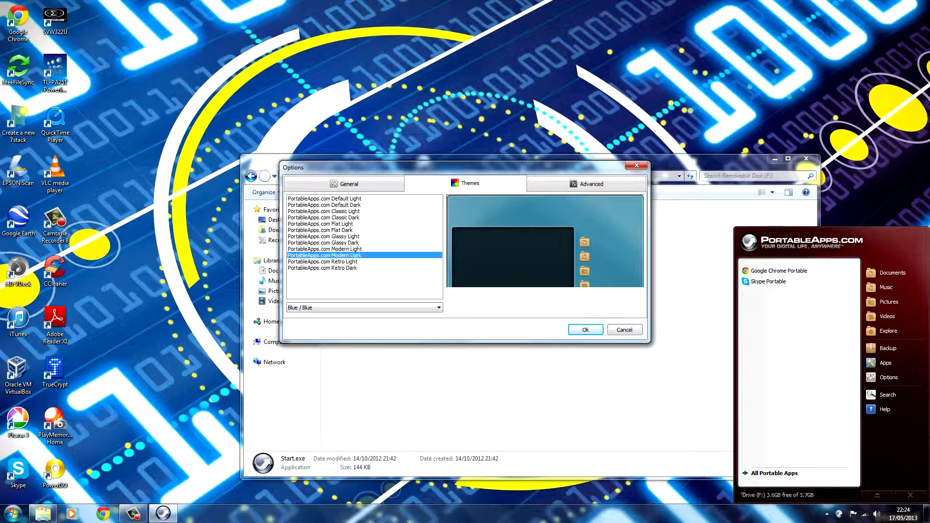
{"action": "left_click", "coordinate": [325, 248]}
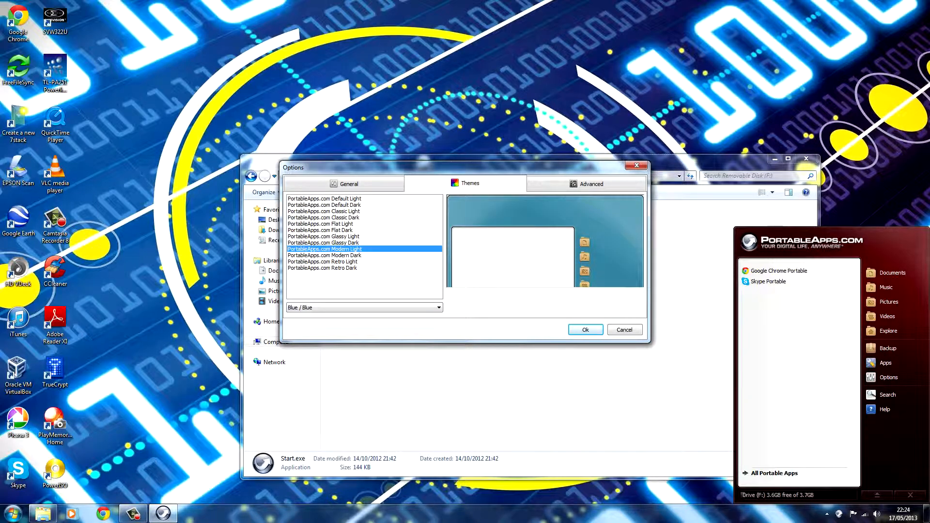